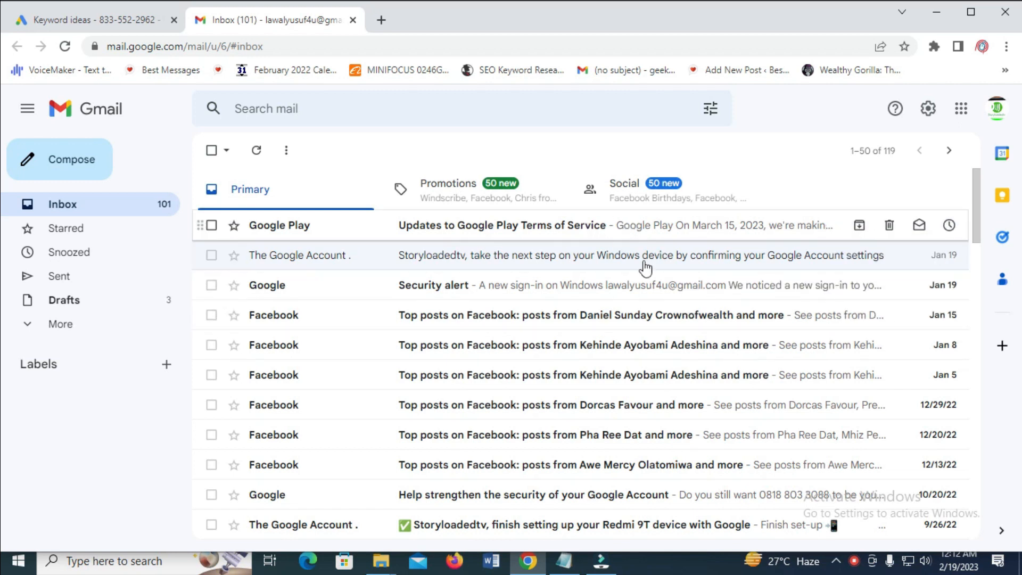
pyautogui.moveTo(960, 108)
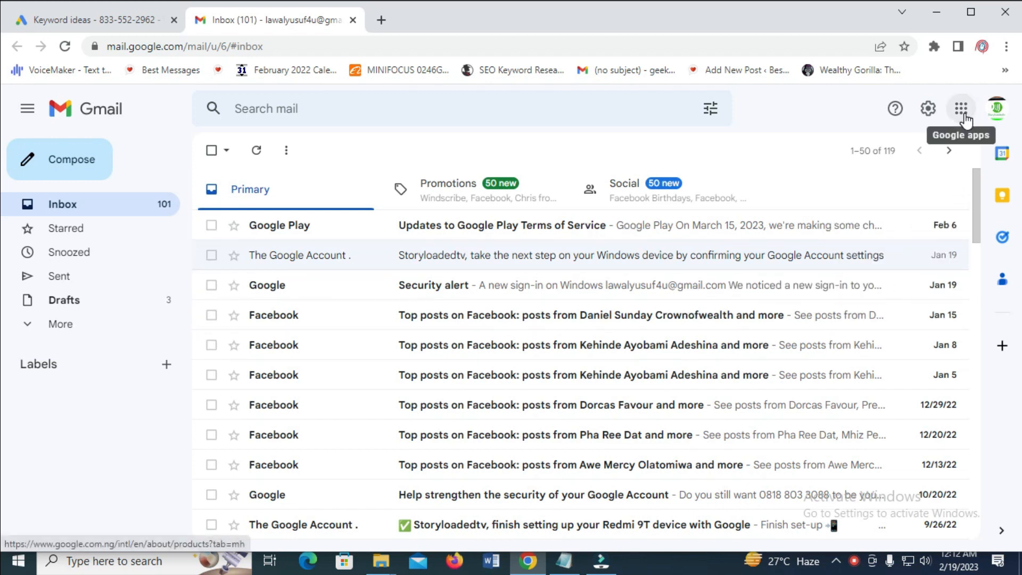
# - Reach Drive from the Gmail inbox via the Google apps grid
pyautogui.click(961, 109)
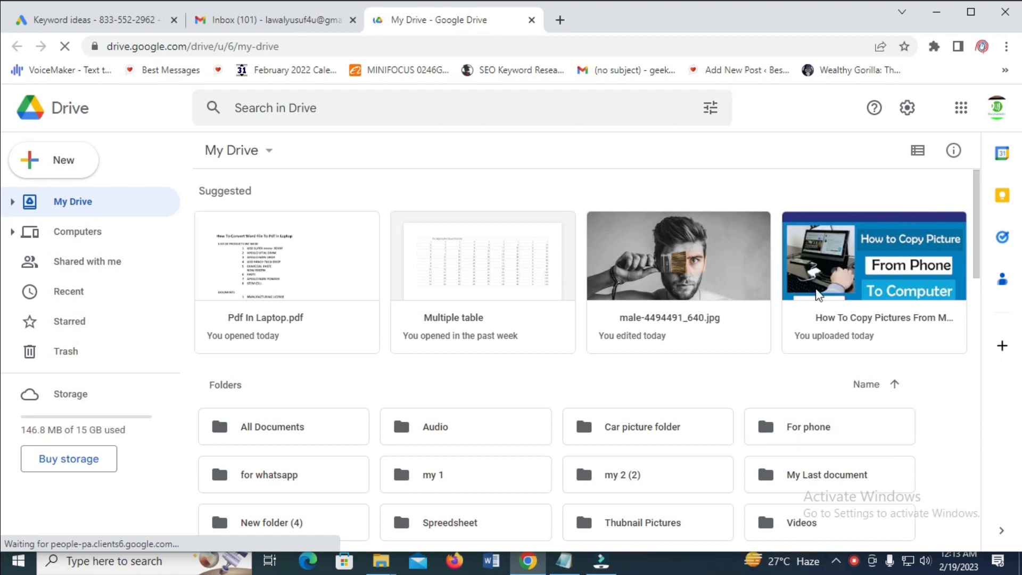
pyautogui.moveTo(823, 273)
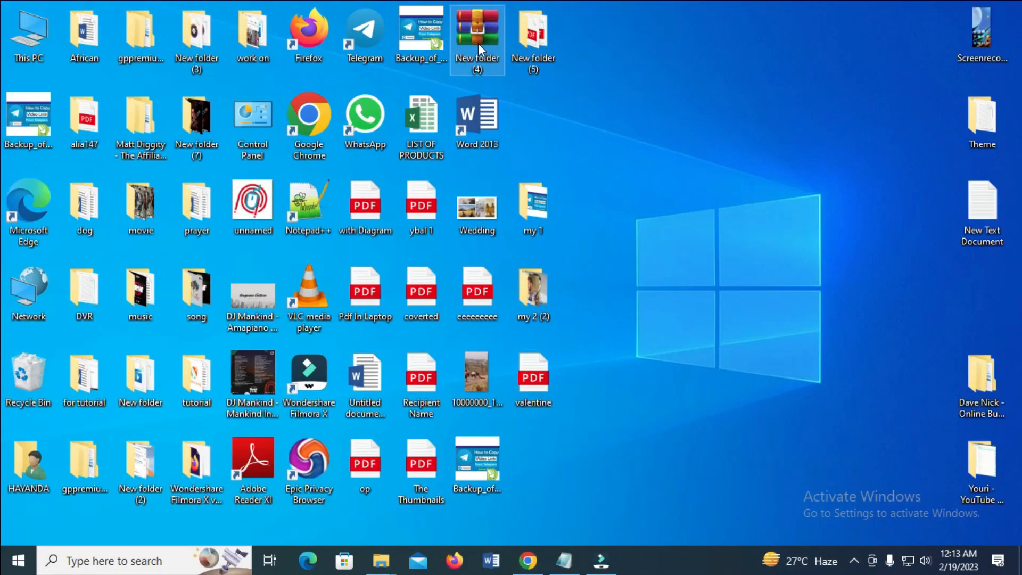
pyautogui.moveTo(477, 33)
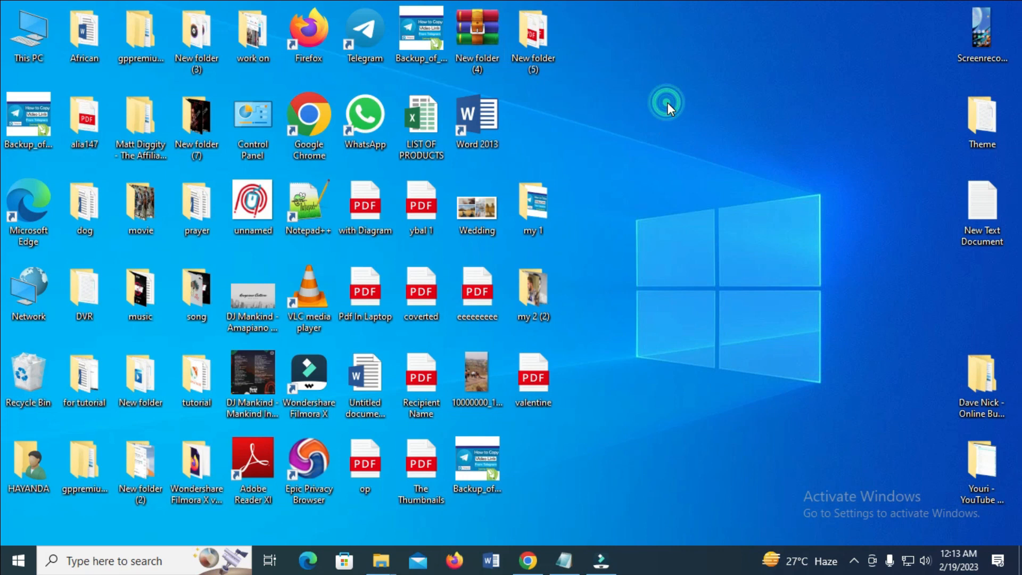
# - Create a new desktop folder and name it 'tech folder'
pyautogui.rightClick(666, 102)
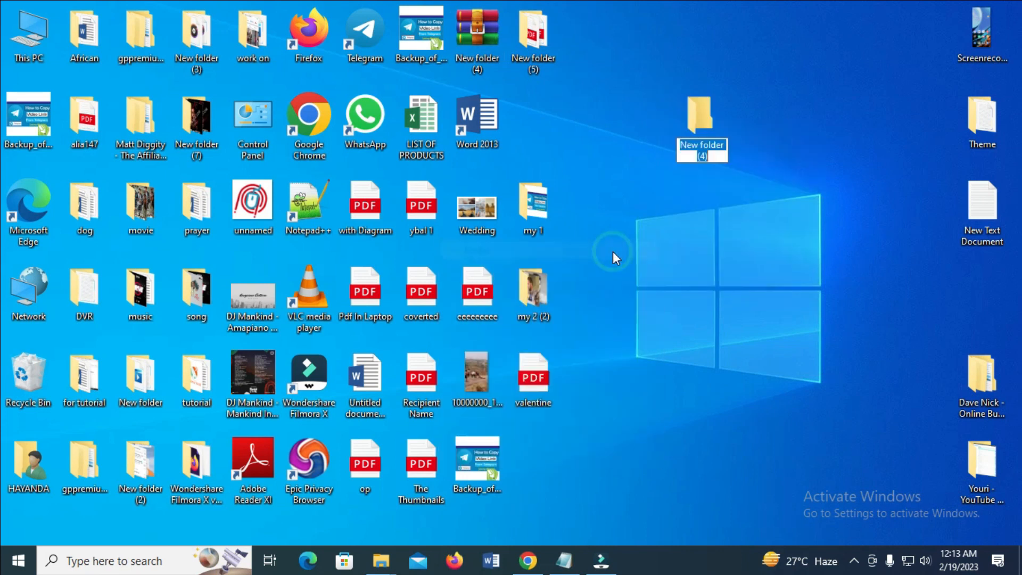
pyautogui.write('tech')
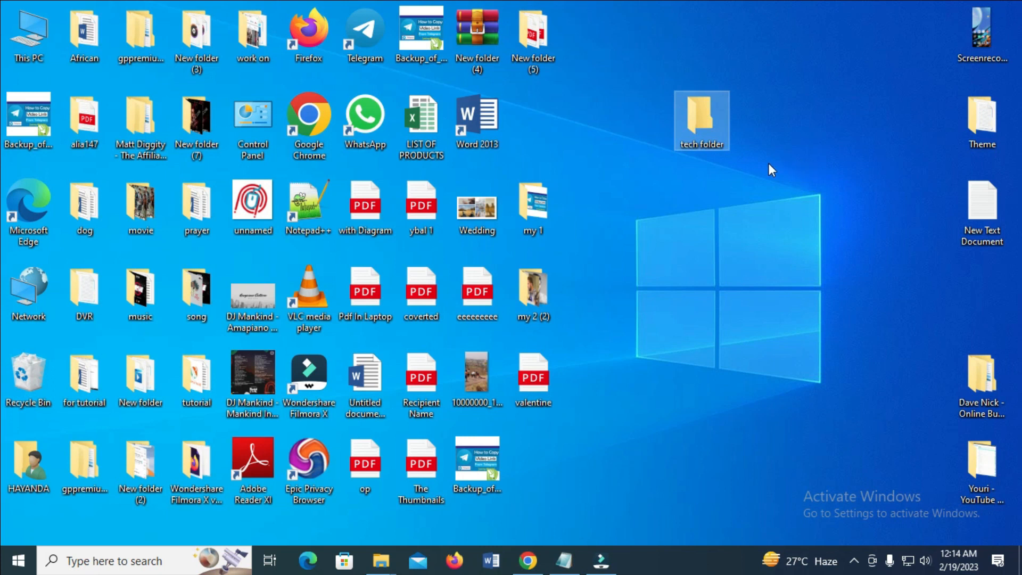
pyautogui.moveTo(477, 26)
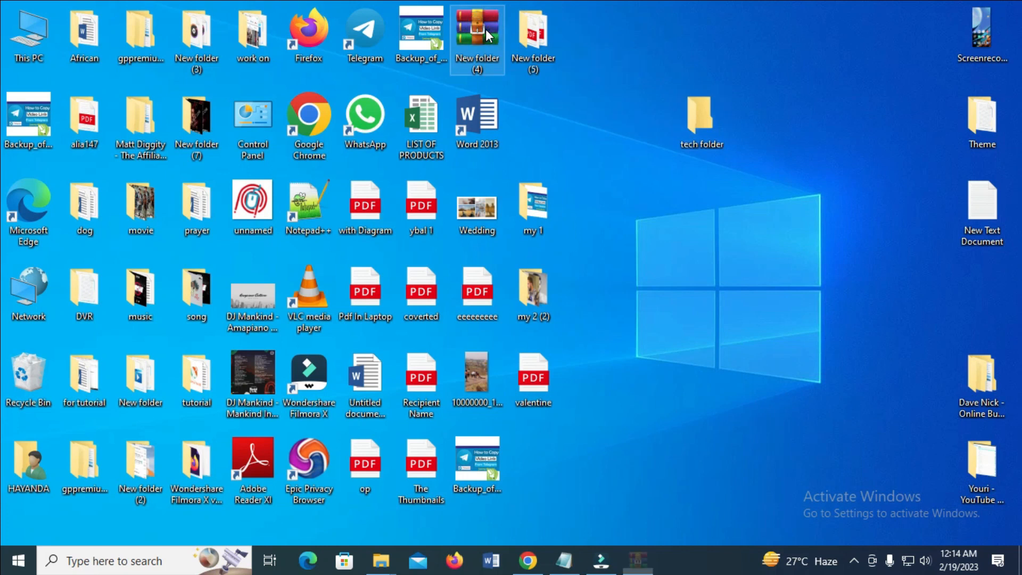
# - Copy hotel.jpg and LIST OF PRODUCTS from inside New folder (4).zip to the clipboard
pyautogui.doubleClick(477, 34)
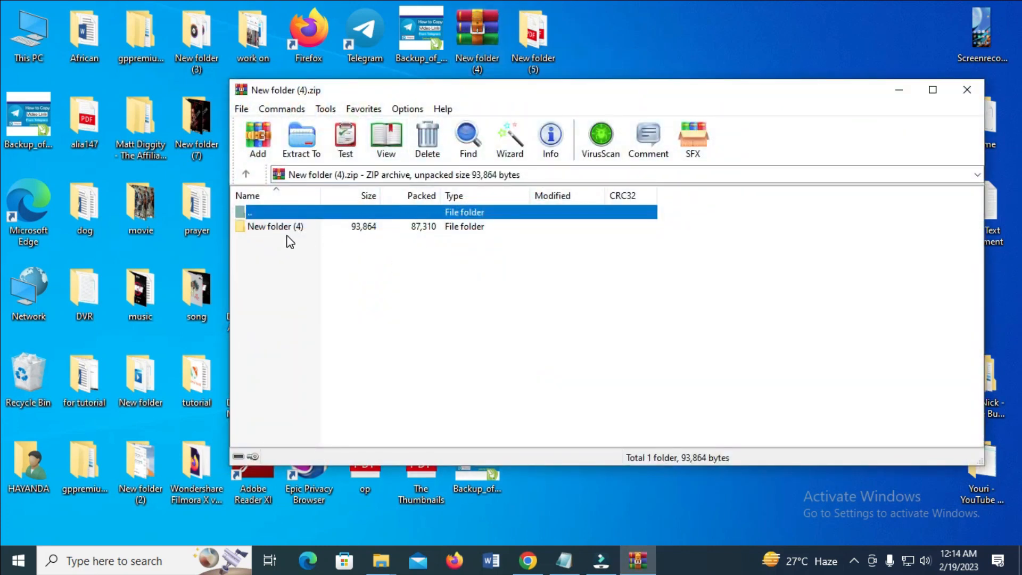
pyautogui.moveTo(276, 230)
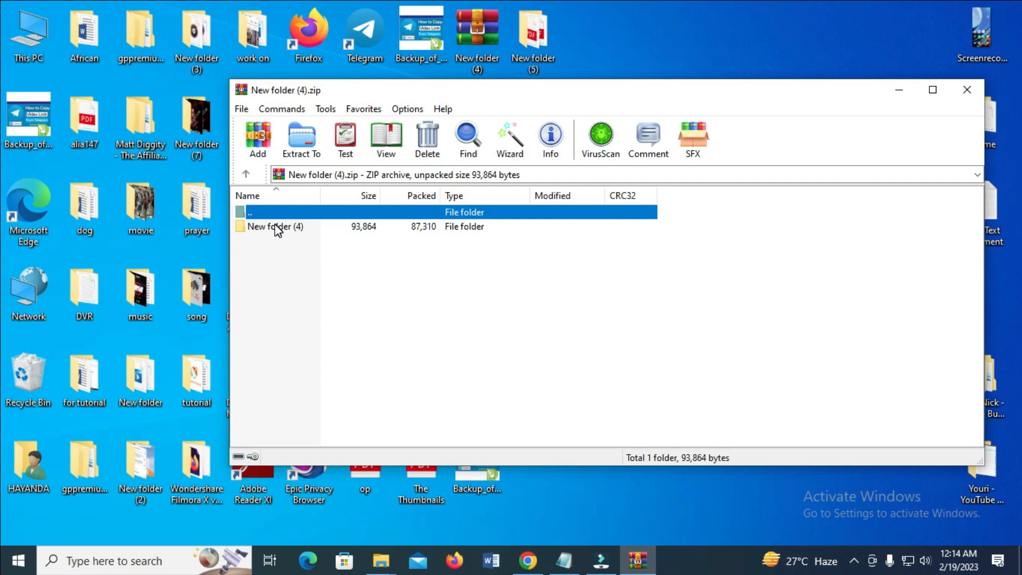
pyautogui.doubleClick(275, 225)
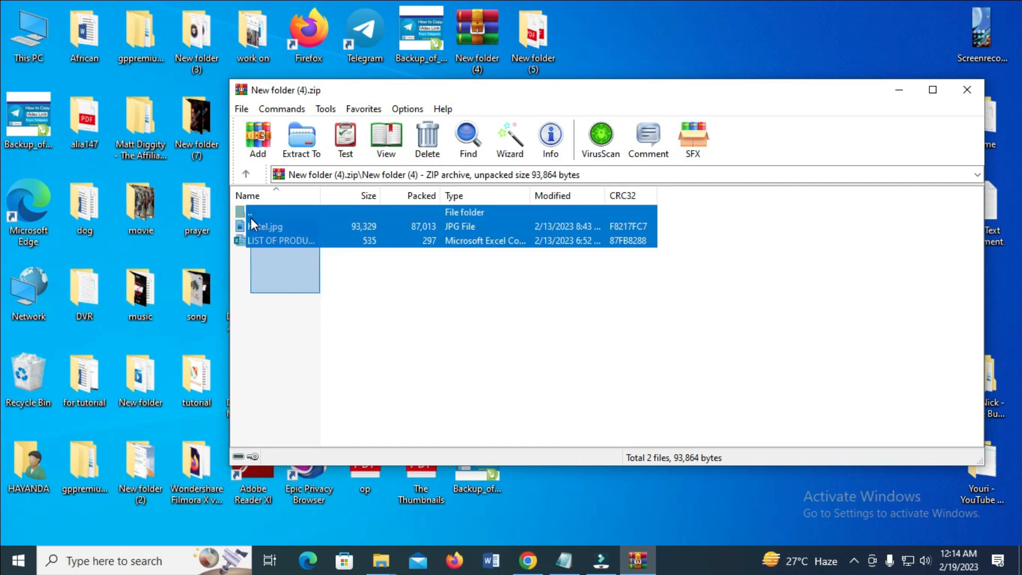
pyautogui.rightClick(284, 241)
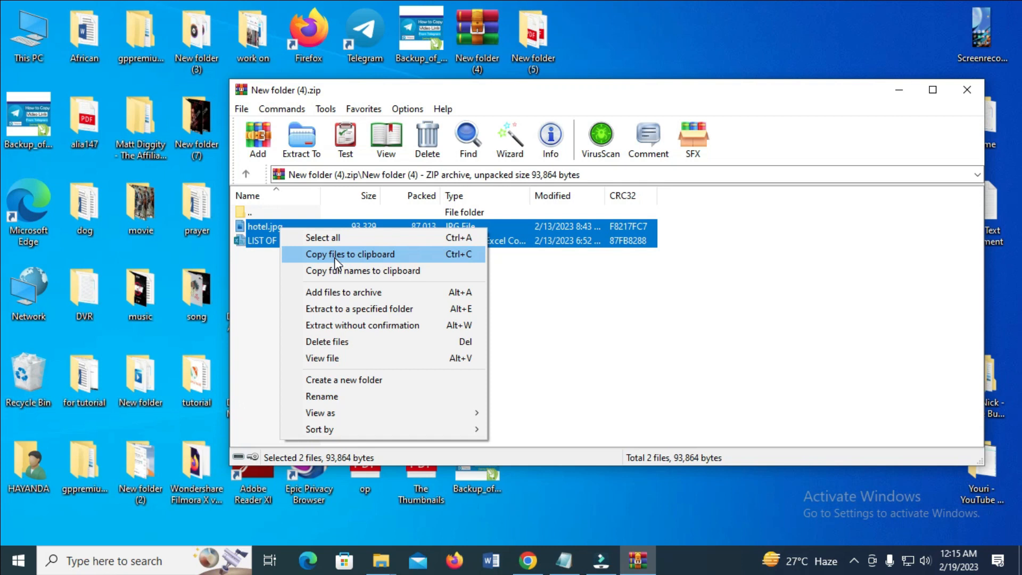
pyautogui.click(349, 255)
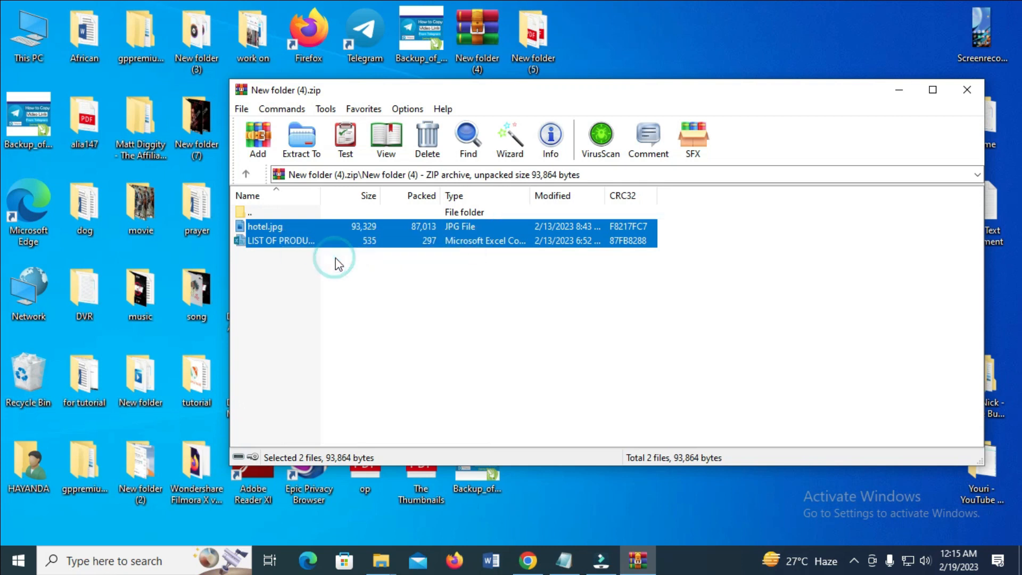
pyautogui.click(966, 89)
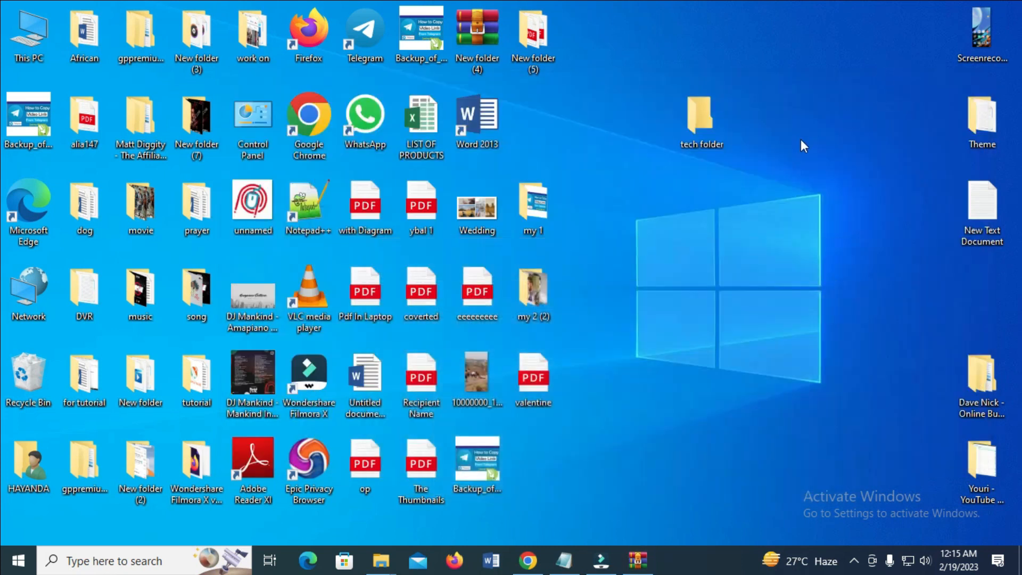
# - Paste hotel and LIST OF PRODUCTS into tech folder and close its window
pyautogui.click(701, 120)
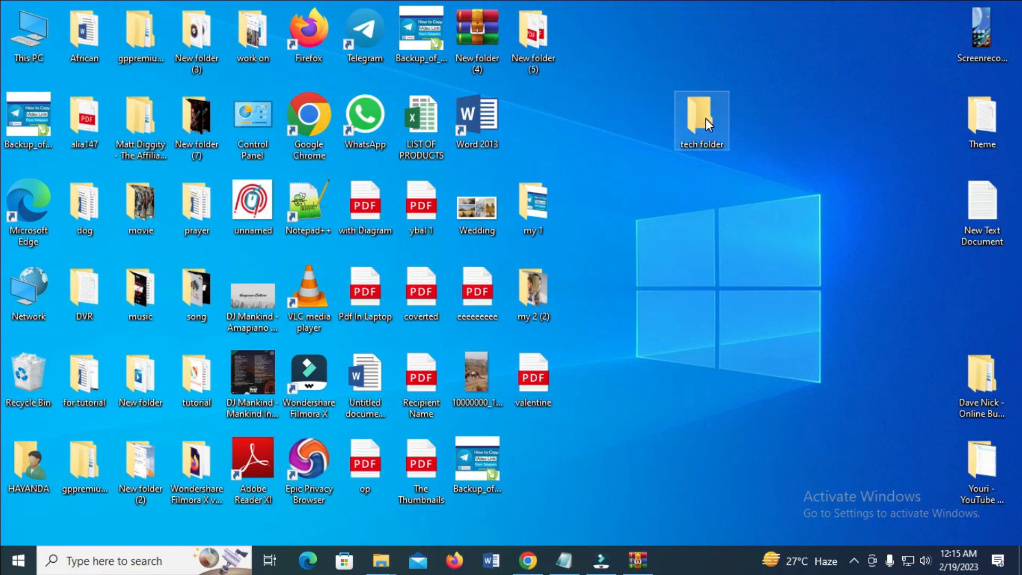
pyautogui.doubleClick(702, 119)
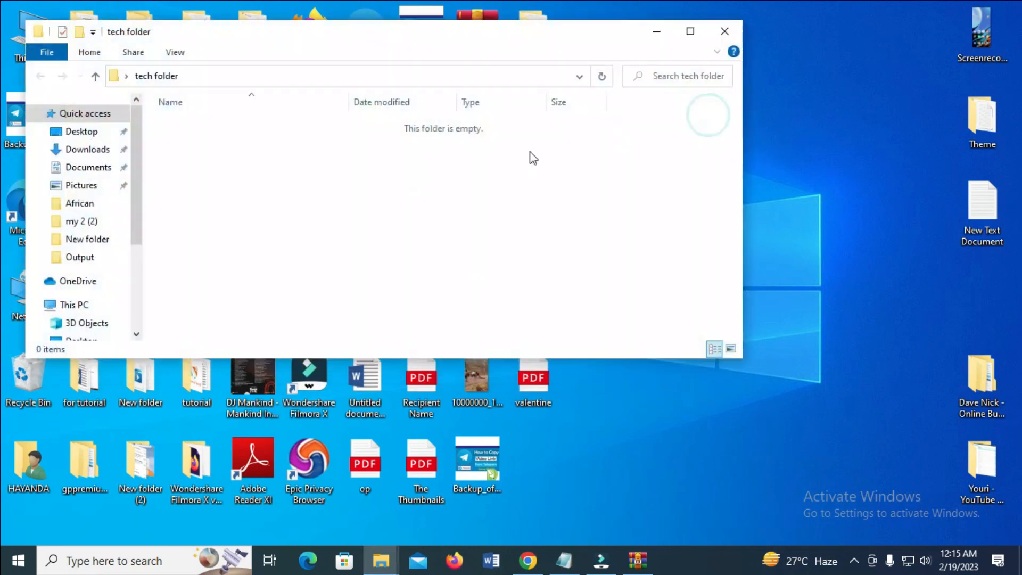
pyautogui.rightClick(534, 157)
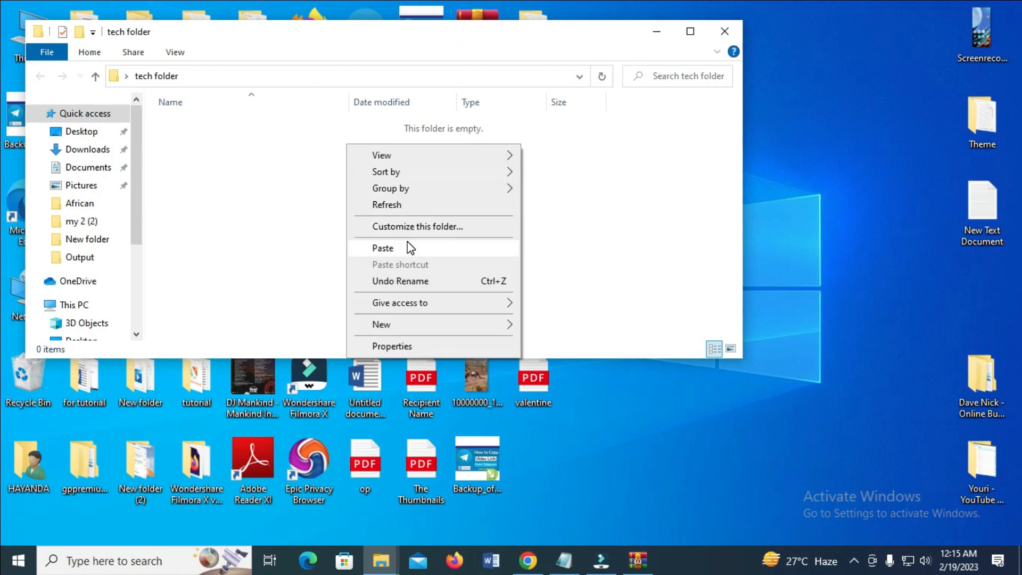
pyautogui.click(384, 249)
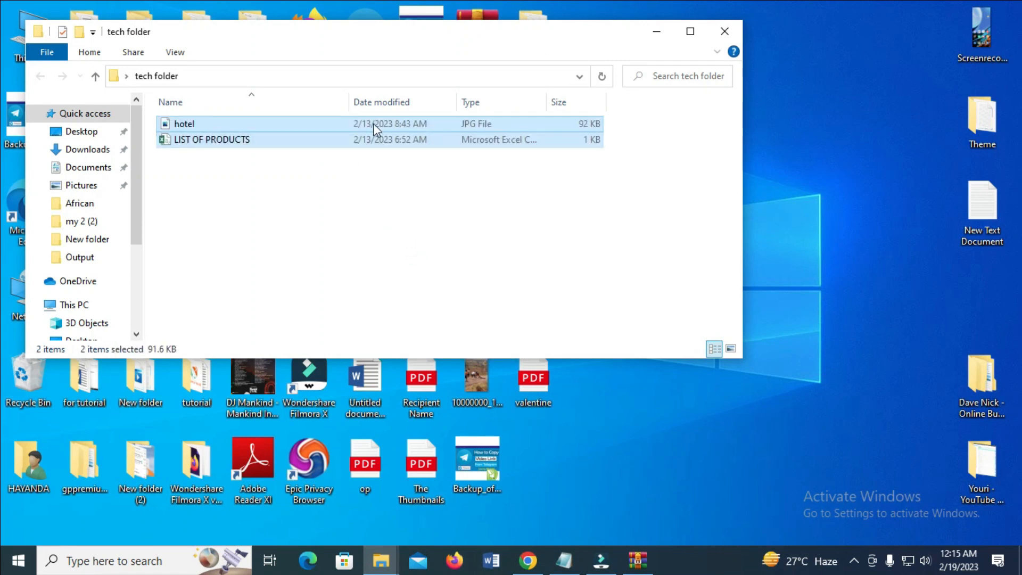
pyautogui.moveTo(351, 194)
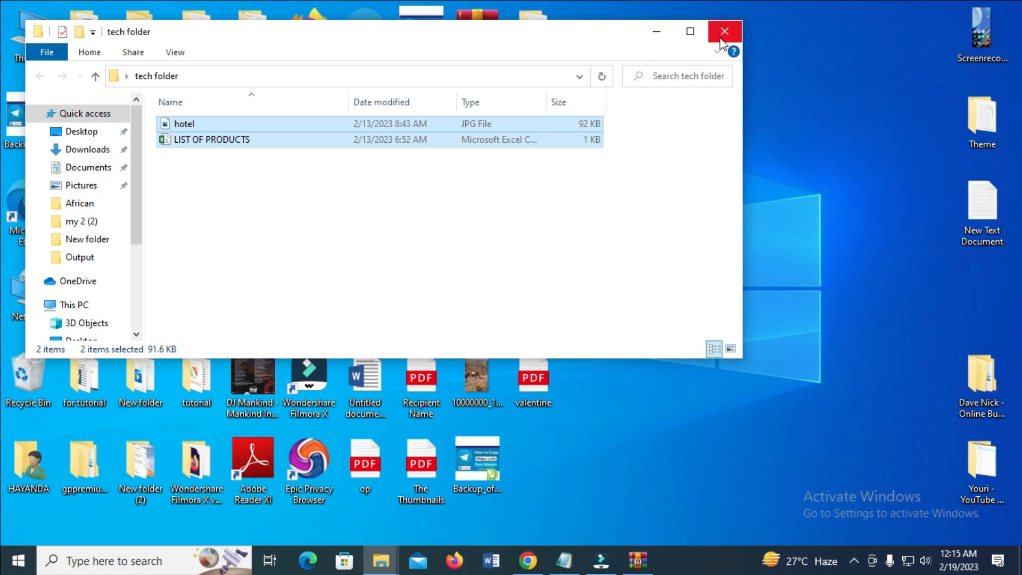
pyautogui.click(724, 31)
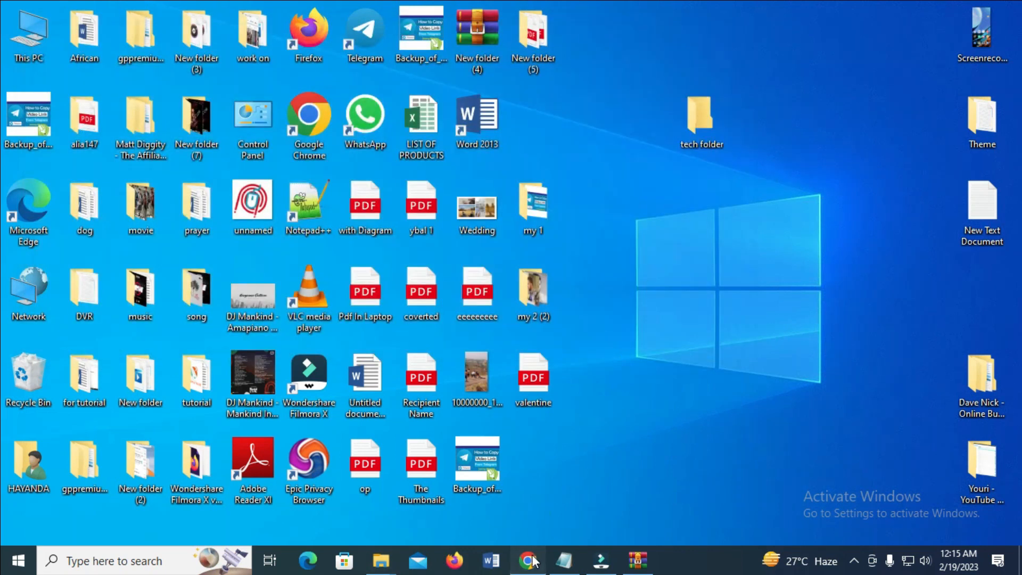
# - Upload tech folder from the Desktop into My Drive via Folder upload
pyautogui.click(528, 561)
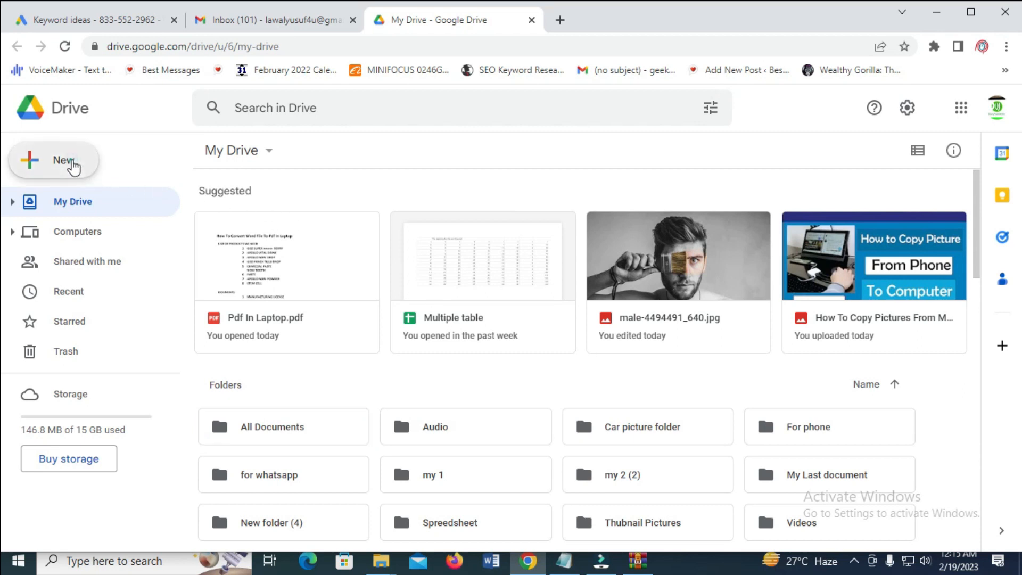
pyautogui.moveTo(78, 231)
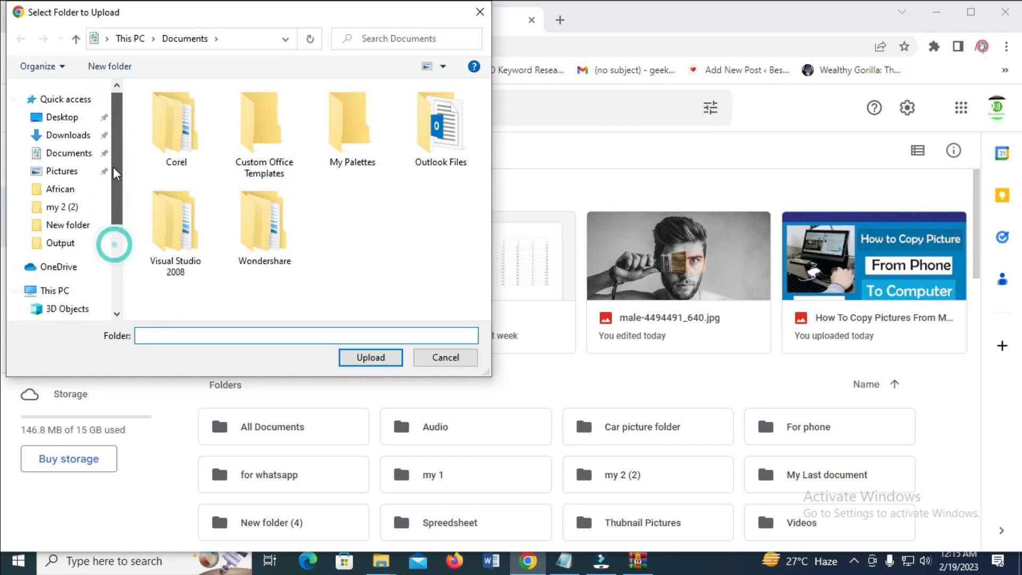
pyautogui.click(62, 117)
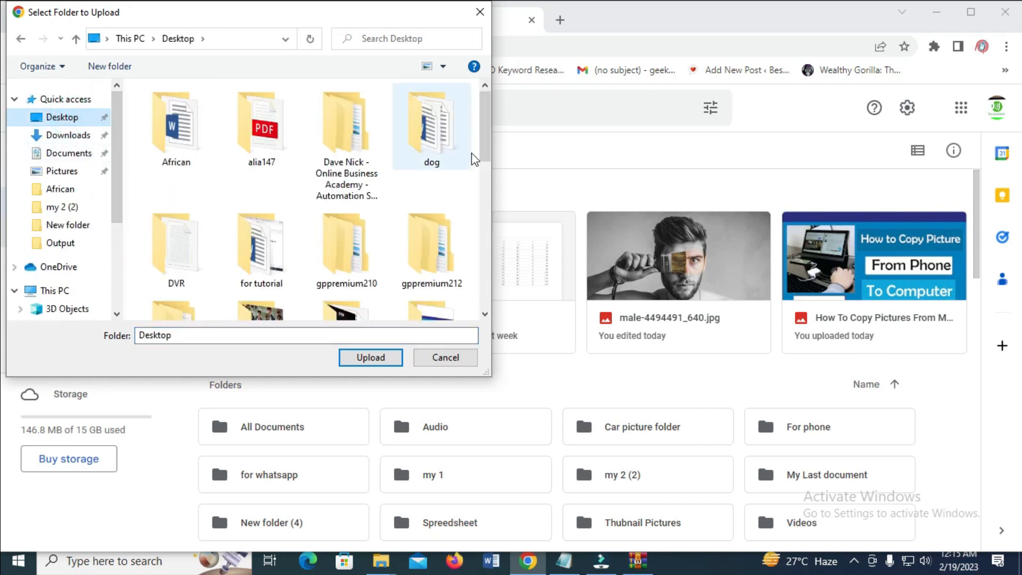
pyautogui.scroll(-3)
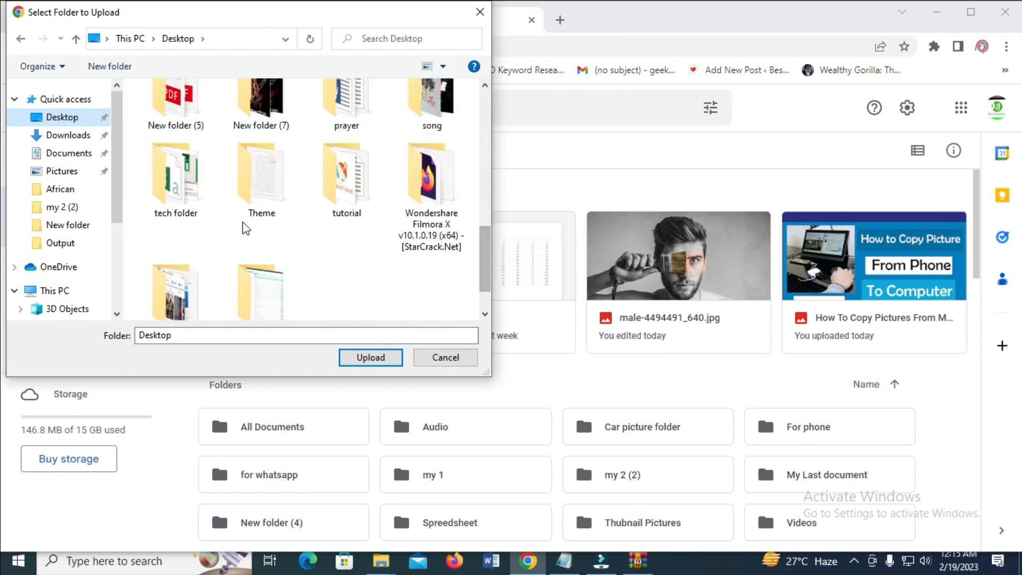
pyautogui.click(176, 173)
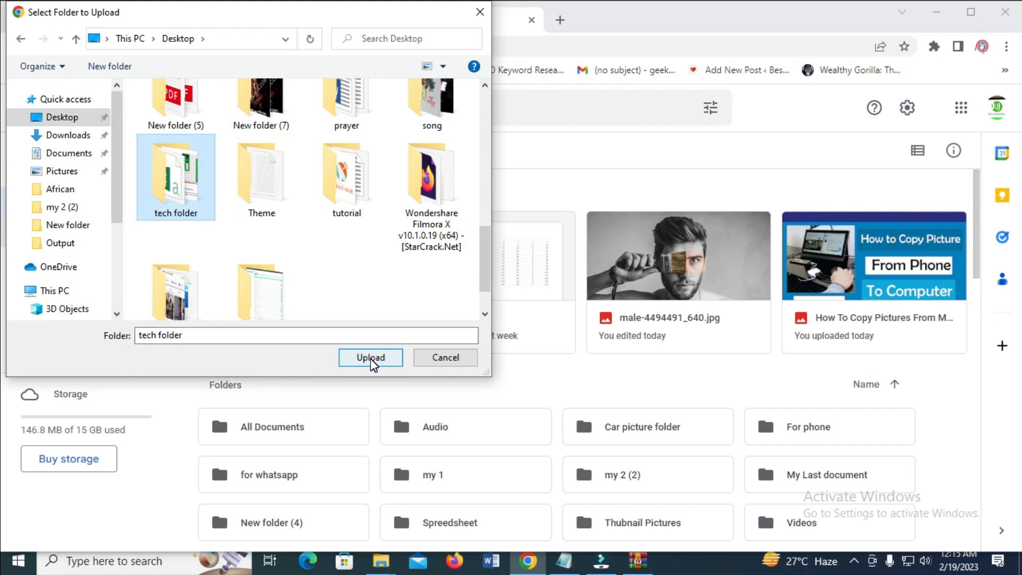
pyautogui.click(370, 358)
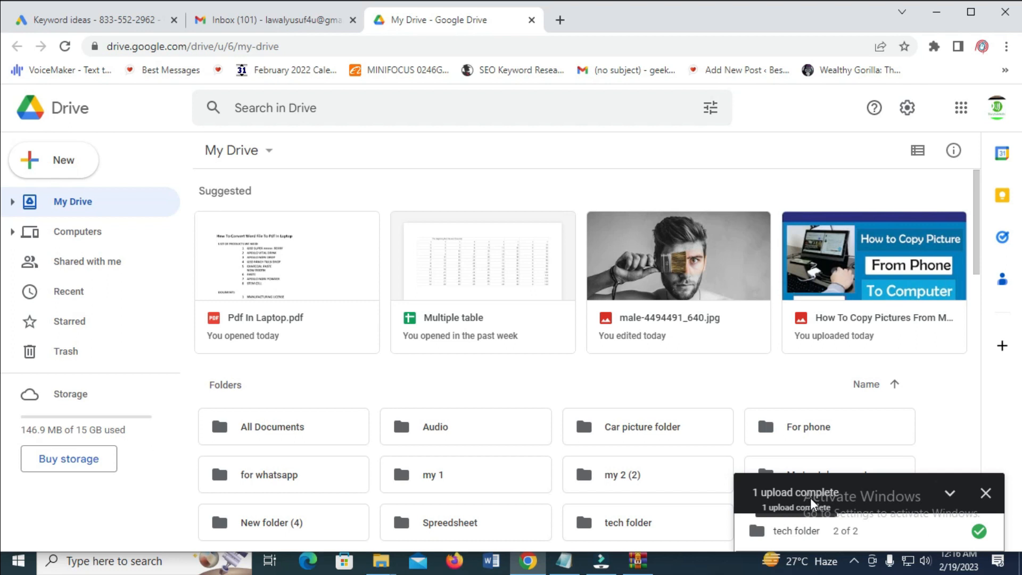
pyautogui.moveTo(717, 413)
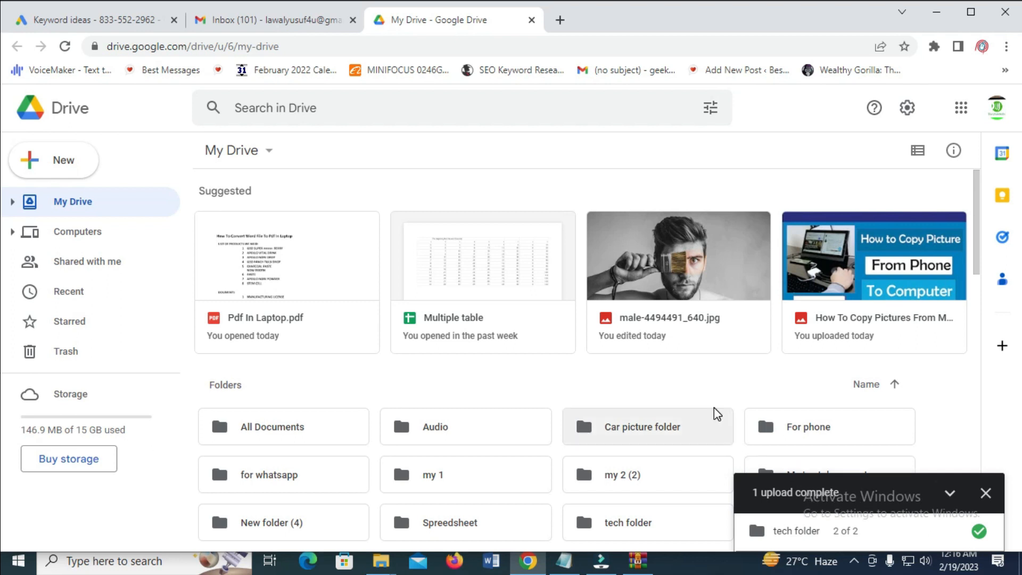
pyautogui.moveTo(16, 213)
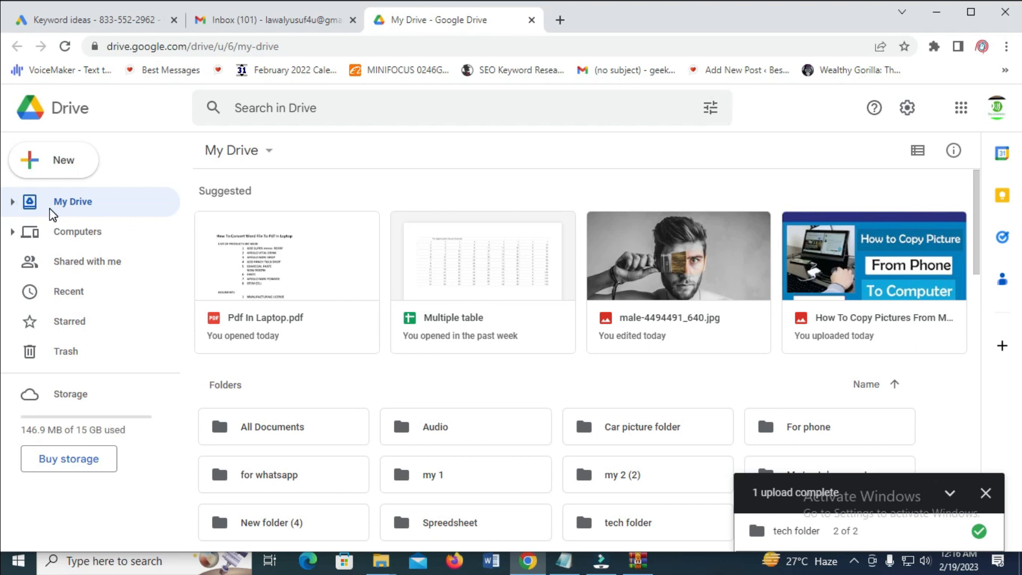
pyautogui.moveTo(14, 208)
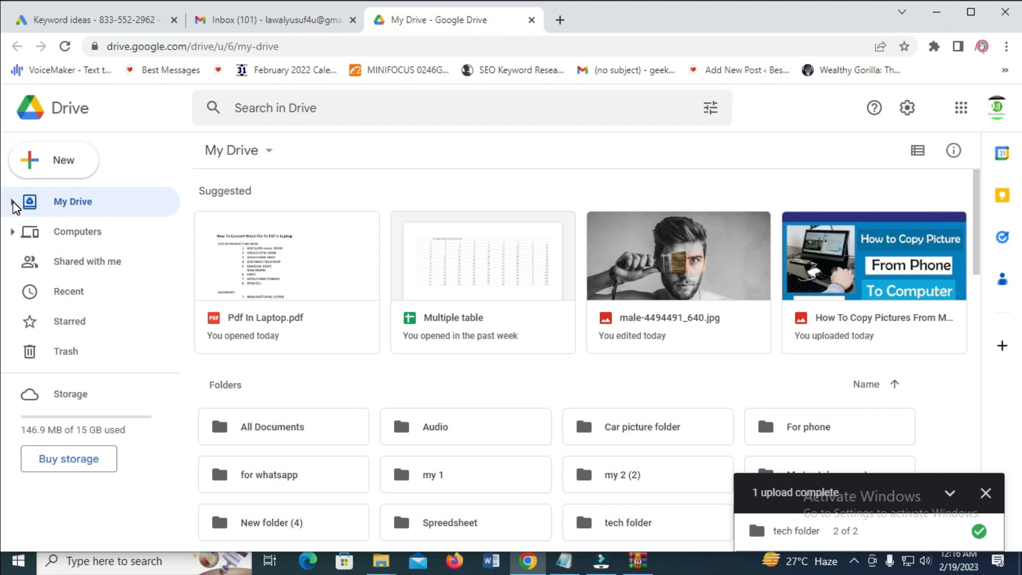
# - Expand My Drive's folder tree to list the uploaded tech folder
pyautogui.click(13, 202)
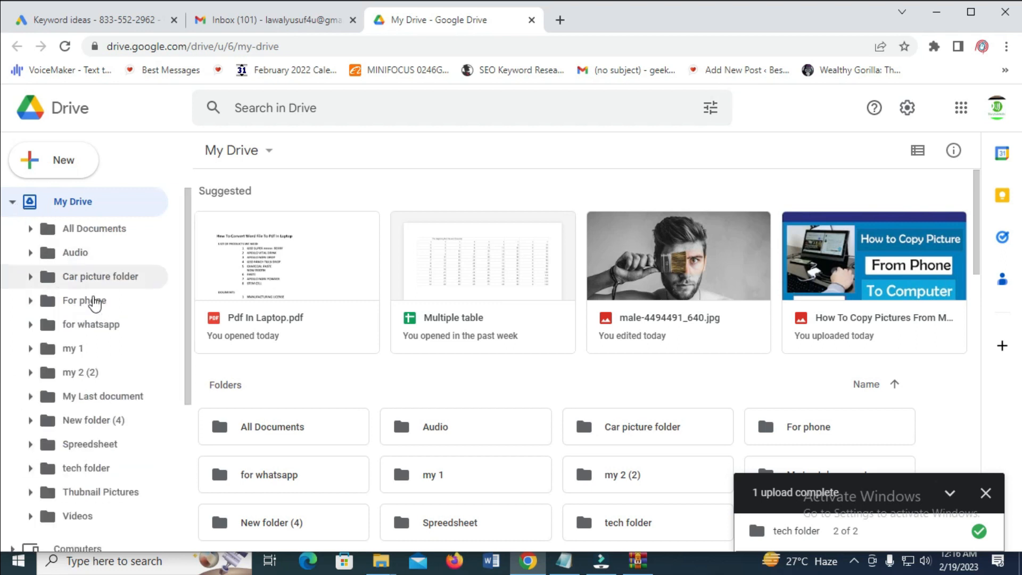
pyautogui.moveTo(85, 469)
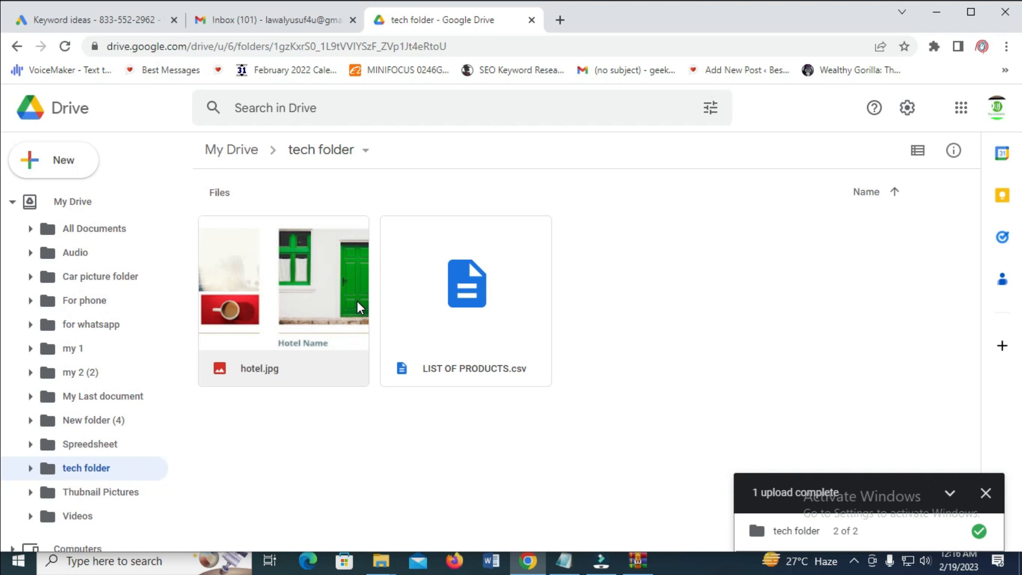
pyautogui.moveTo(675, 301)
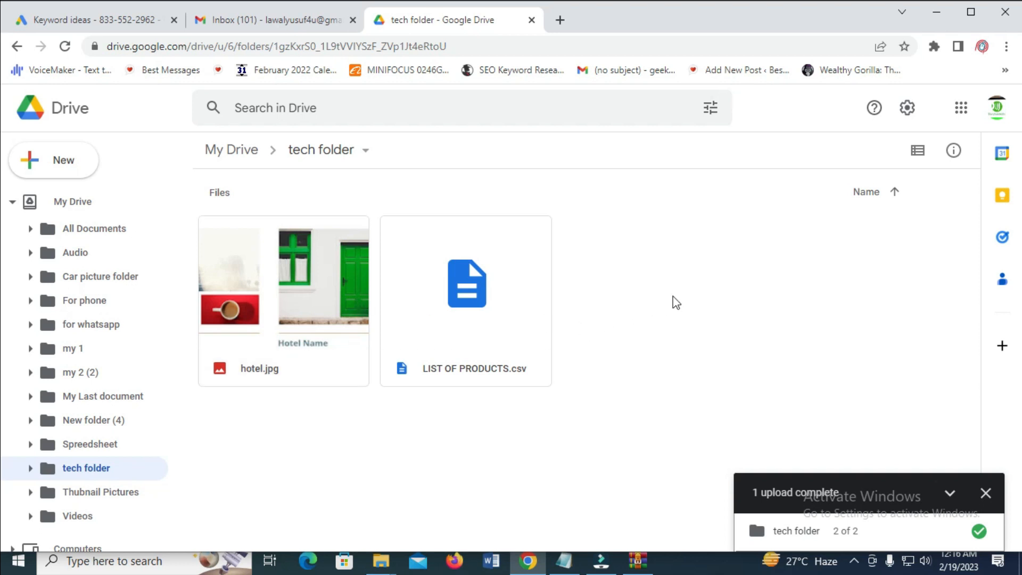